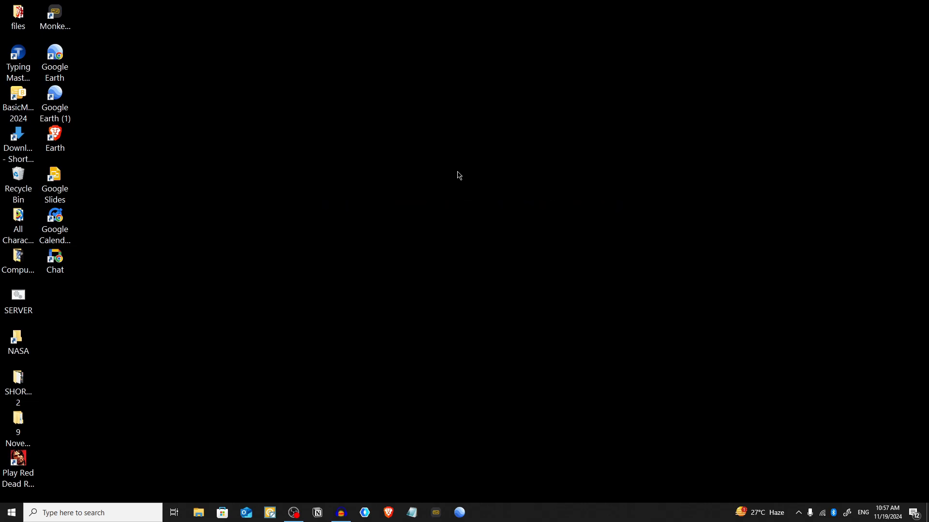
Search the Start menu for 'ch' so Google Chrome appears as the best match.
type("v")
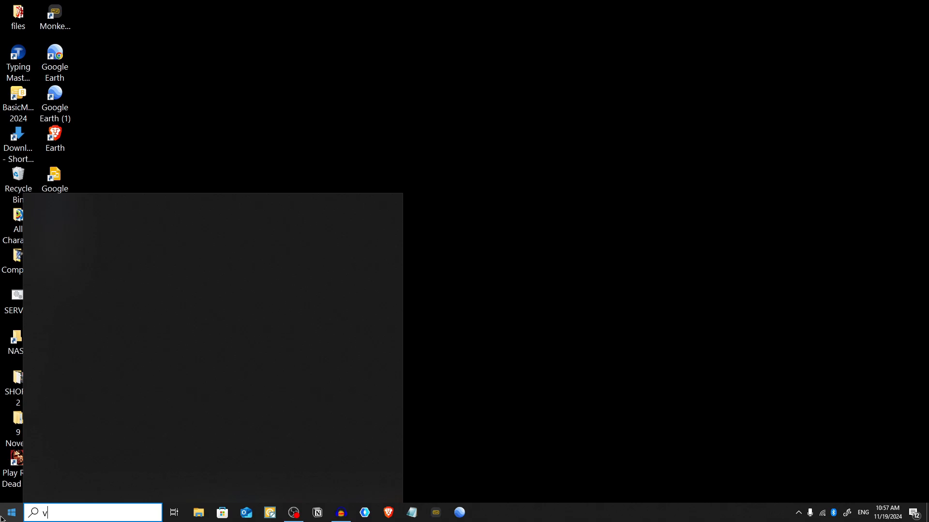
type("ch")
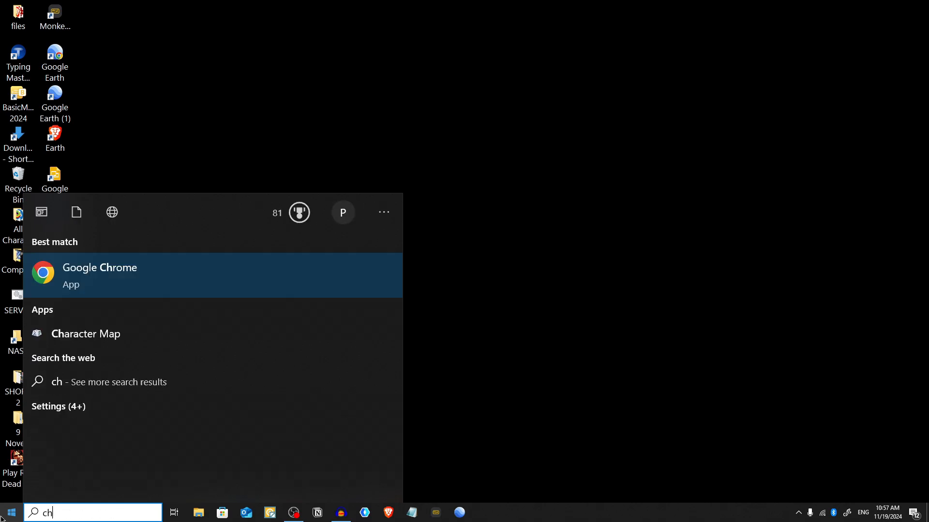
Launch Google Chrome and go to voice.google.com in the address bar.
left_click(100, 276)
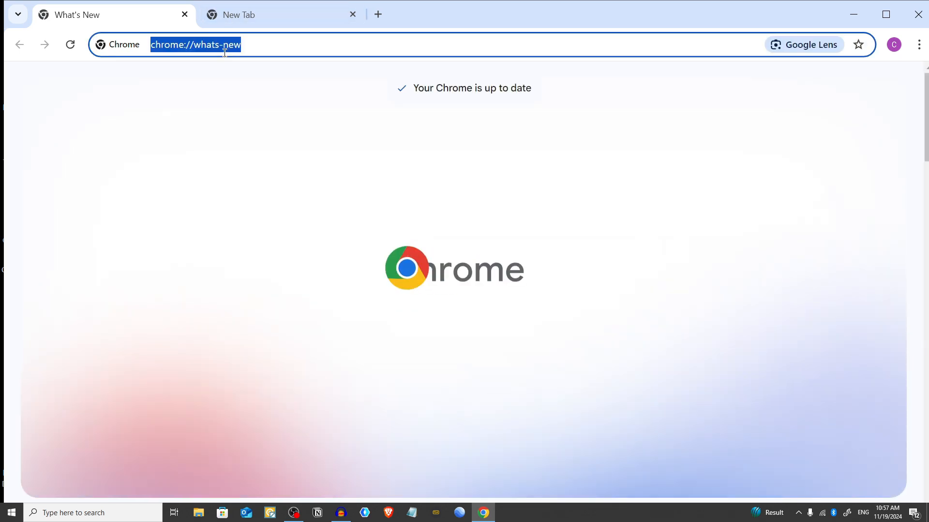
type("voice.google.com/u/0/about")
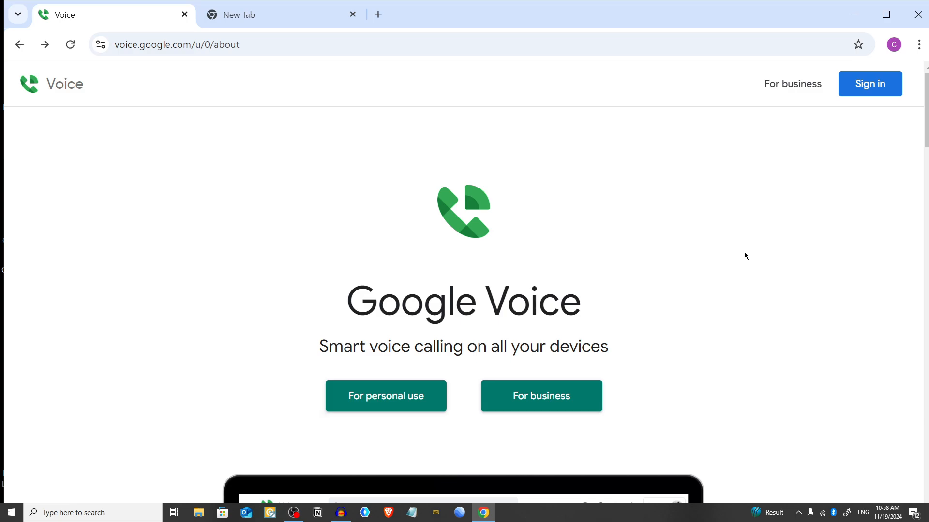
mouse_move(869, 83)
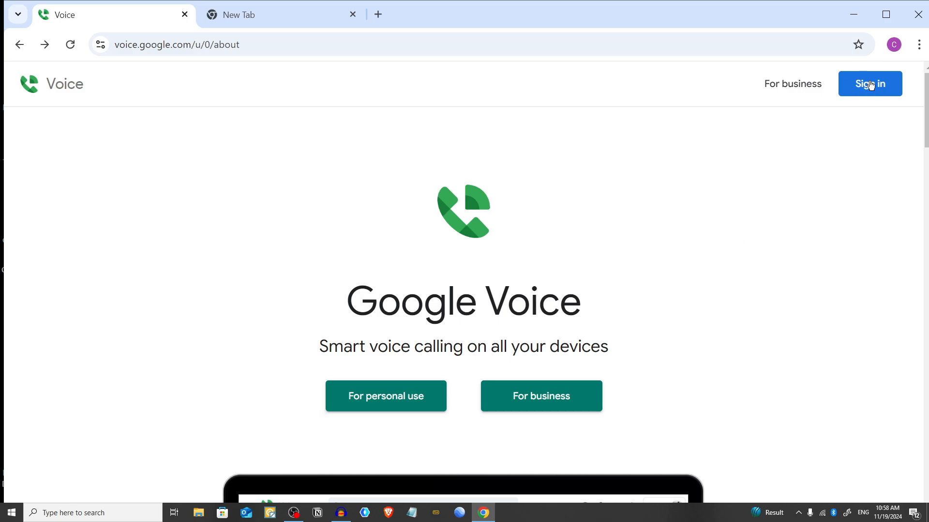
mouse_move(645, 302)
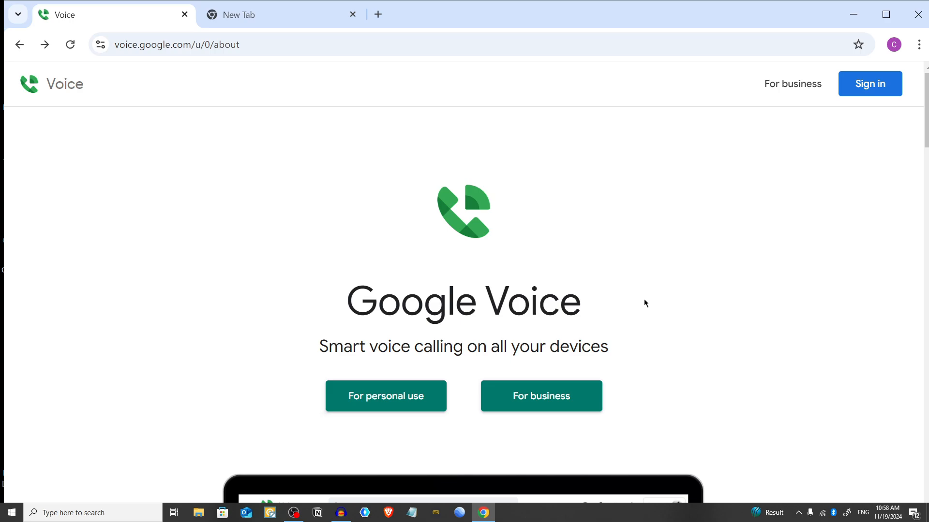
mouse_move(639, 314)
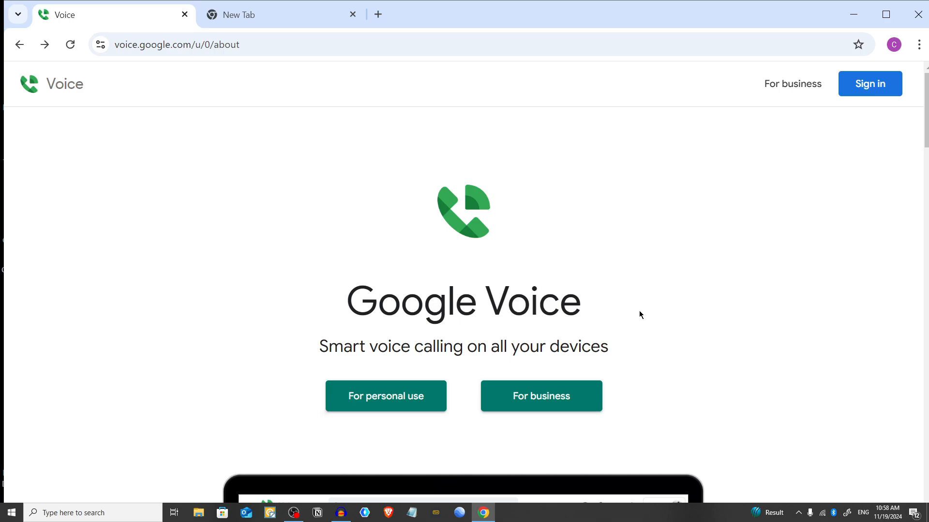
mouse_move(656, 254)
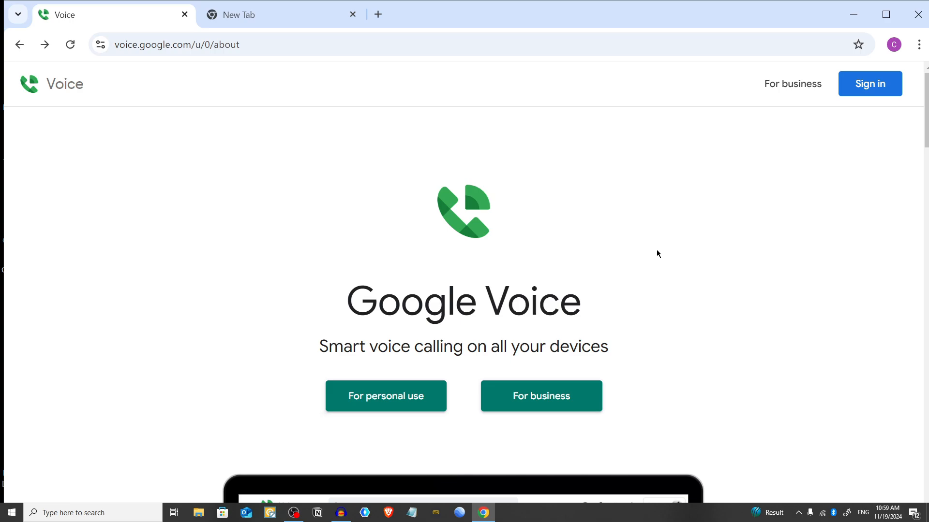
mouse_move(894, 80)
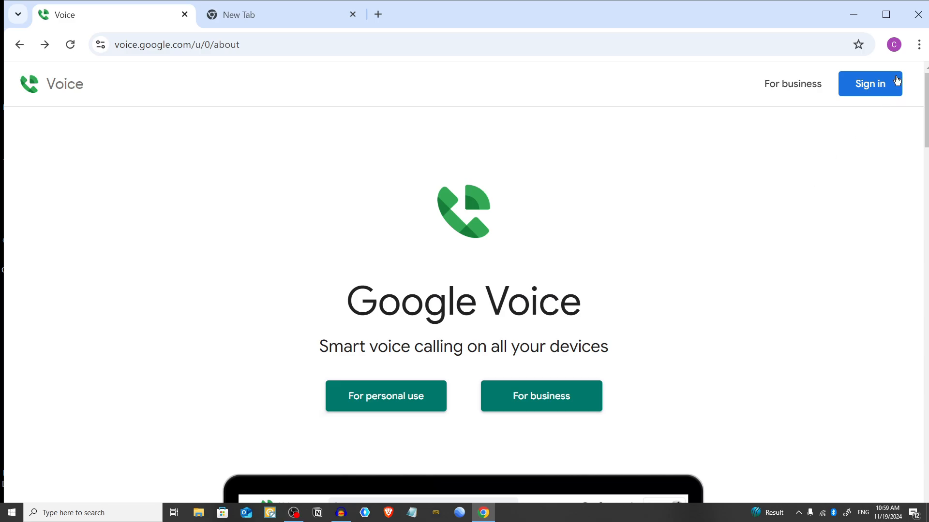
Create a desktop shortcut named 'Voice' via Cast, save, and share > Create shortcut, then close the Desktop folder.
left_click(919, 45)
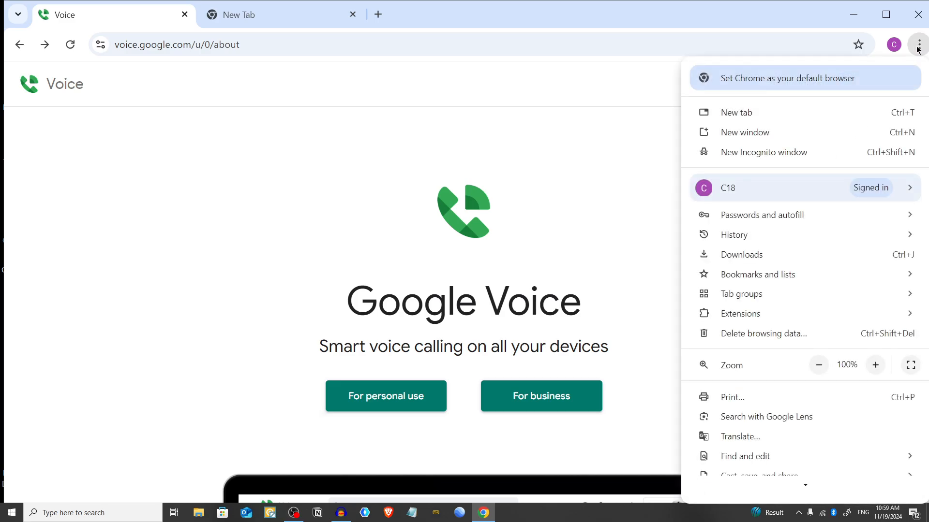
left_click(759, 363)
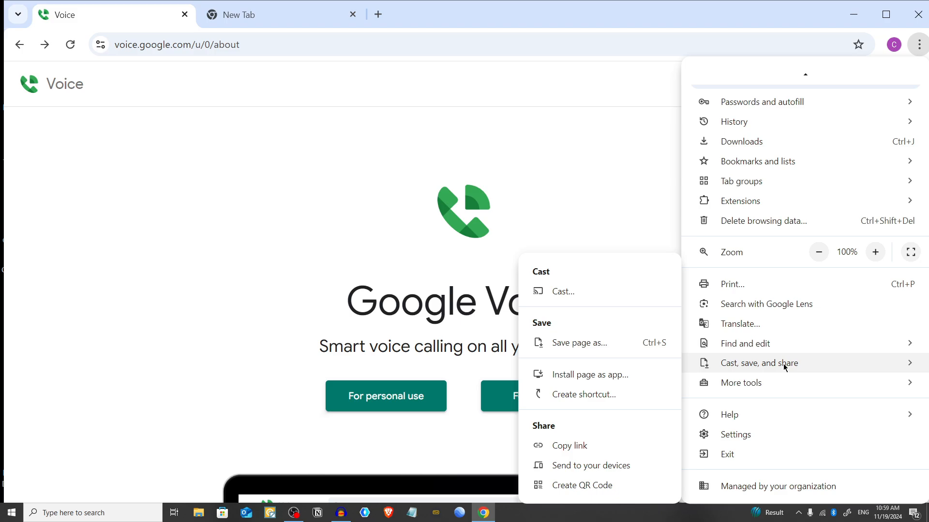
mouse_move(773, 365)
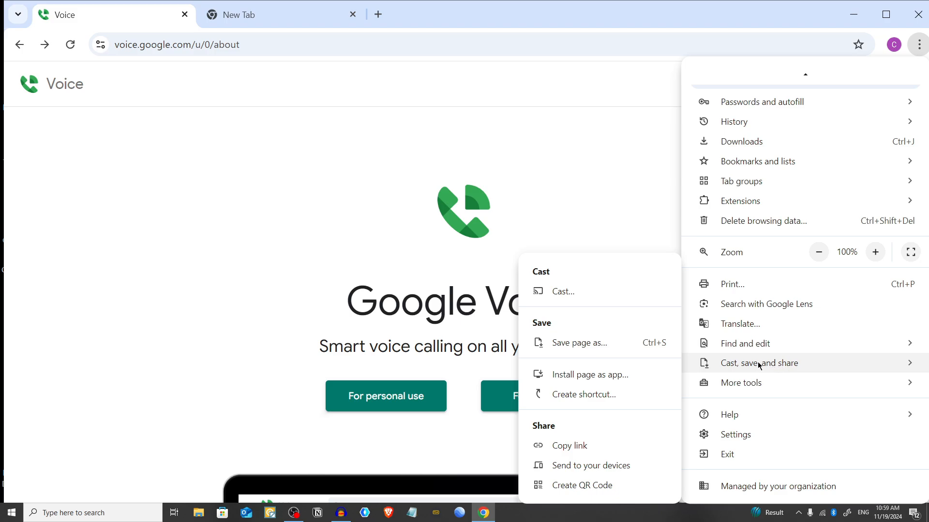
left_click(583, 395)
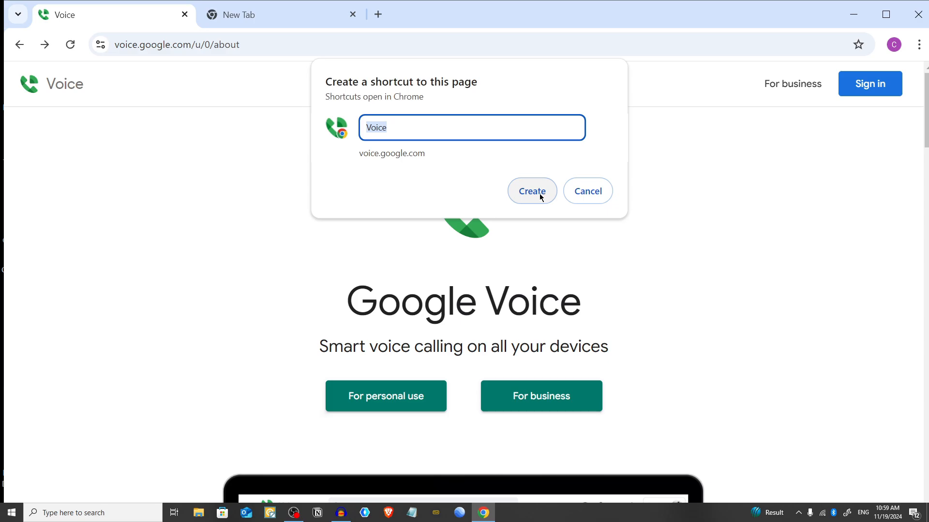
left_click(532, 191)
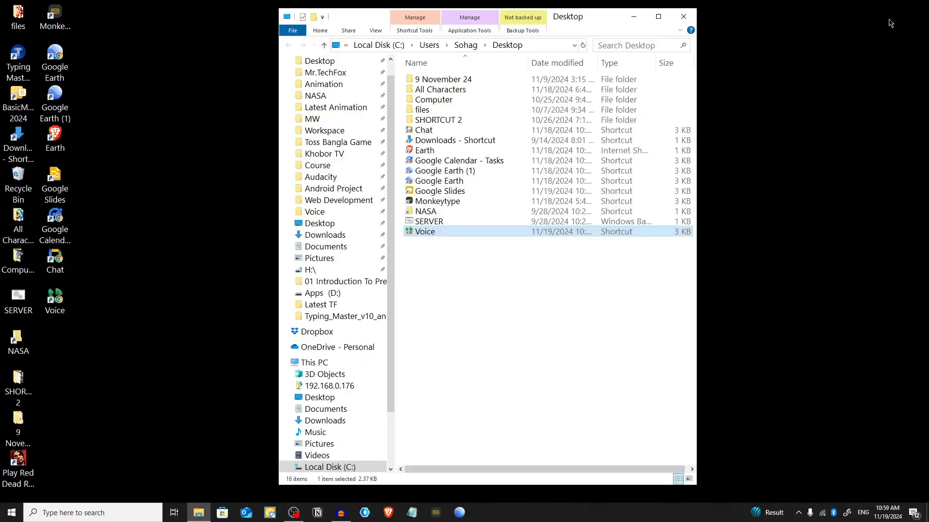
mouse_move(682, 17)
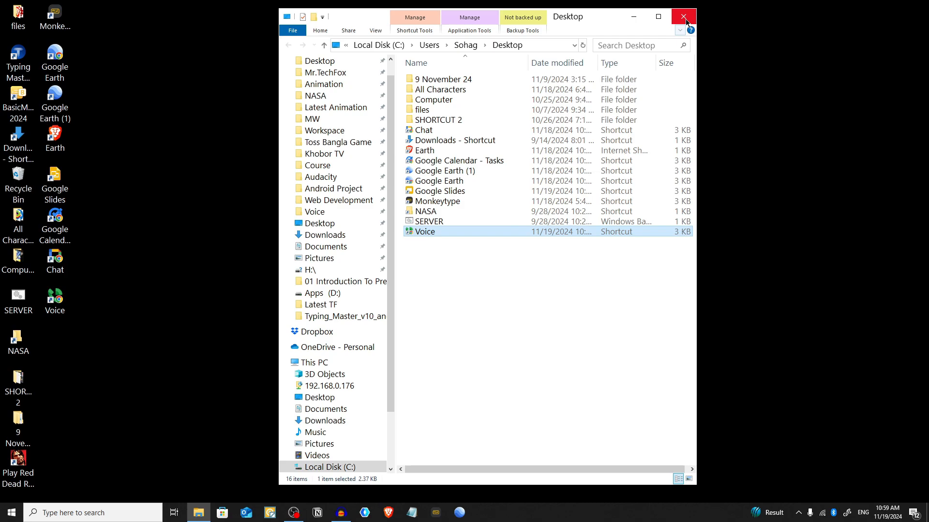
double_click(425, 231)
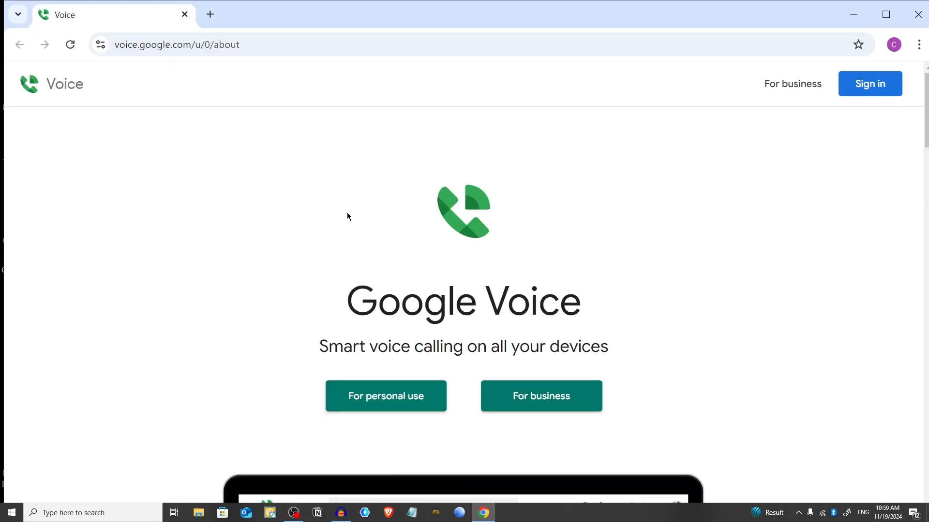
mouse_move(667, 194)
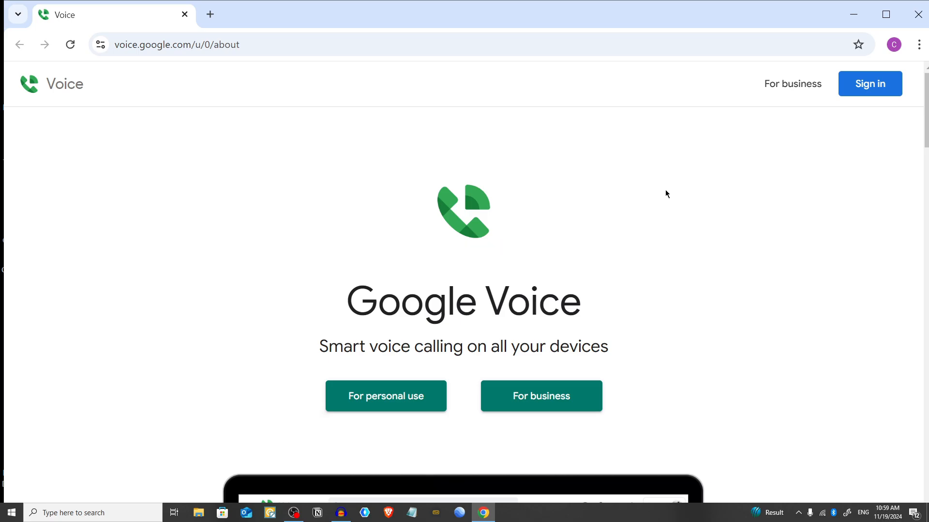